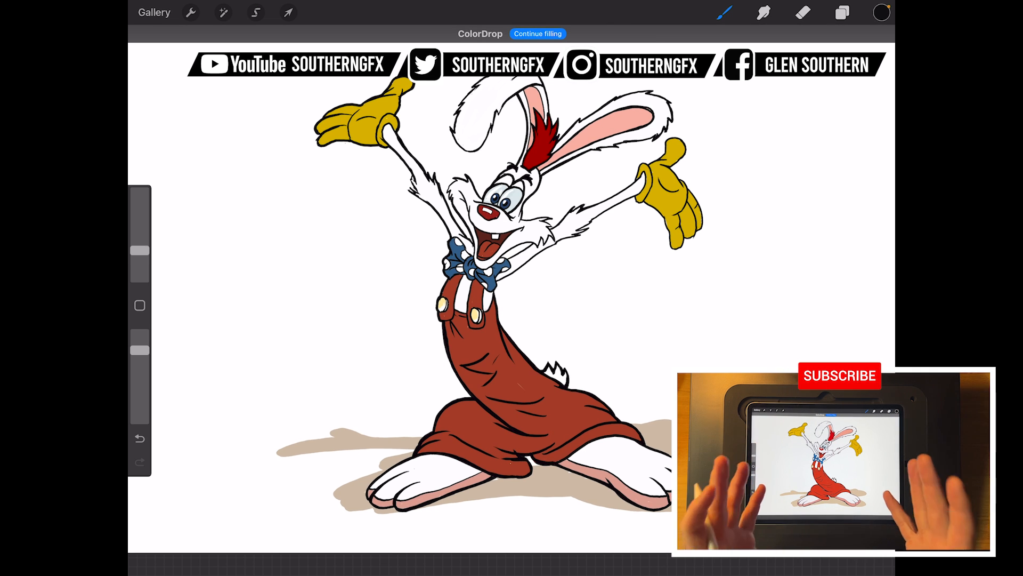
Play the rough blue construction-sketch time-lapse, pause on it, then resume playback
left_click(840, 375)
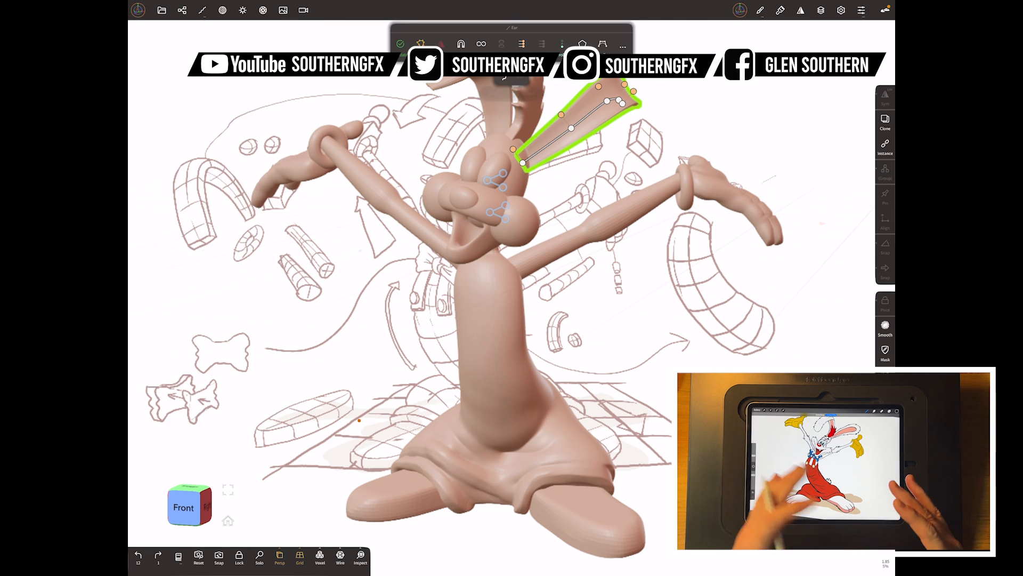
left_click(182, 10)
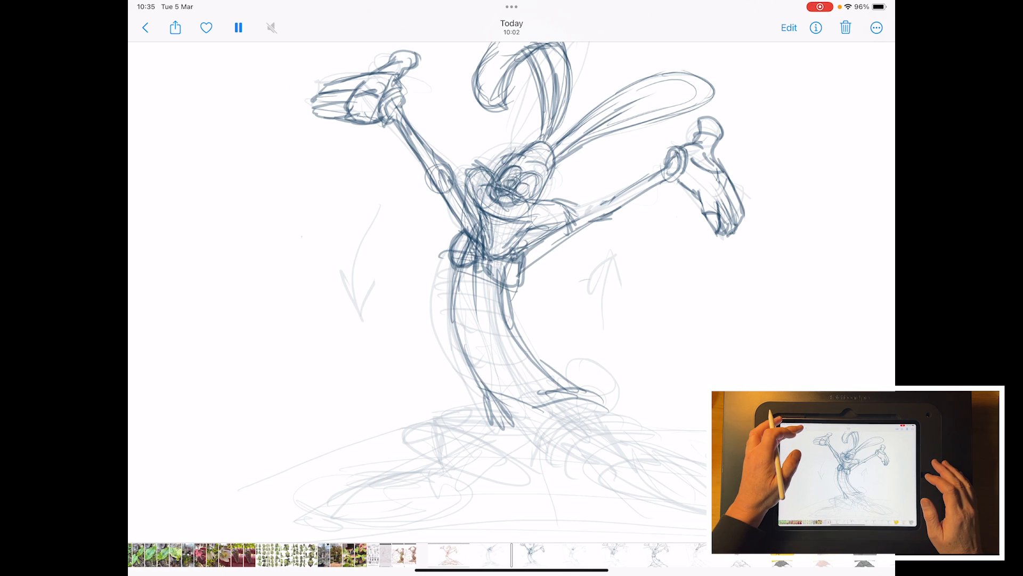
left_click(238, 28)
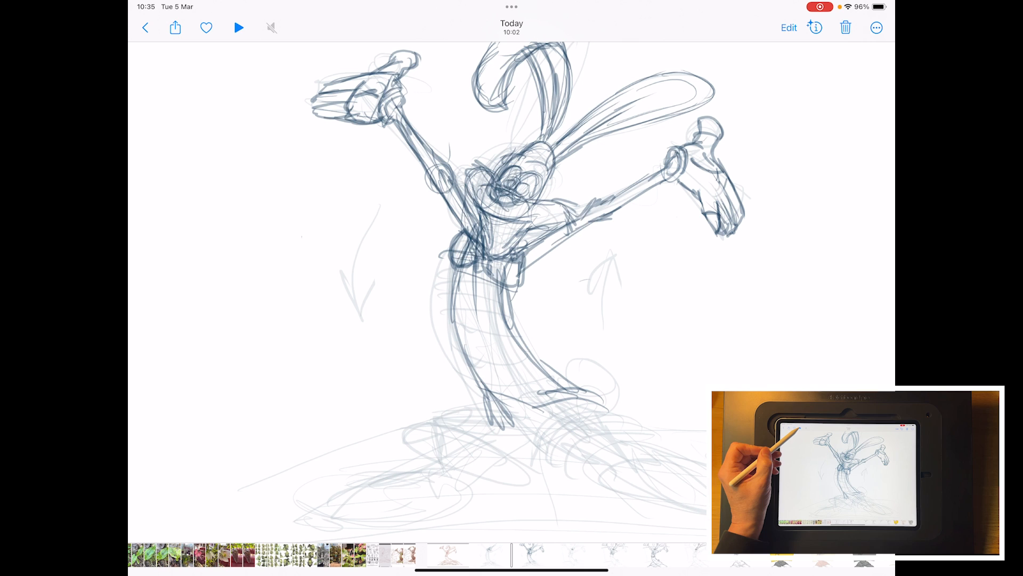
left_click(238, 28)
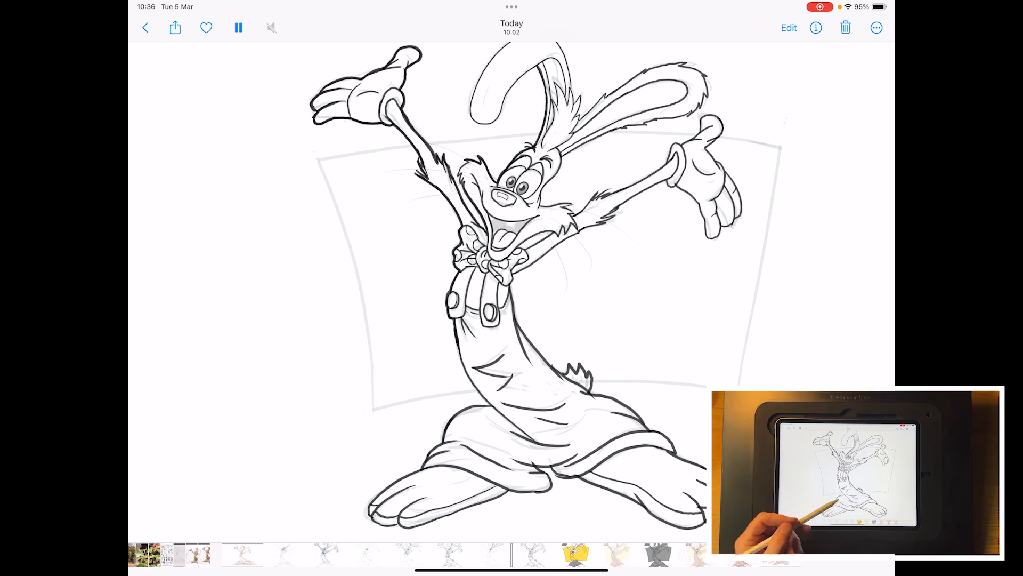
Pause once the background panel is inked, then resume the time-lapse
left_click(238, 27)
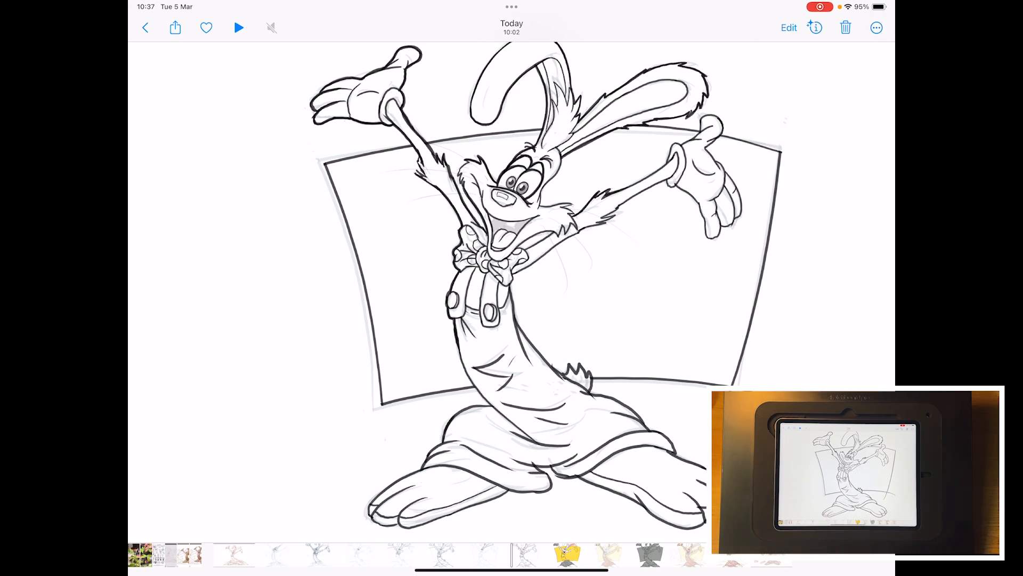
left_click(239, 27)
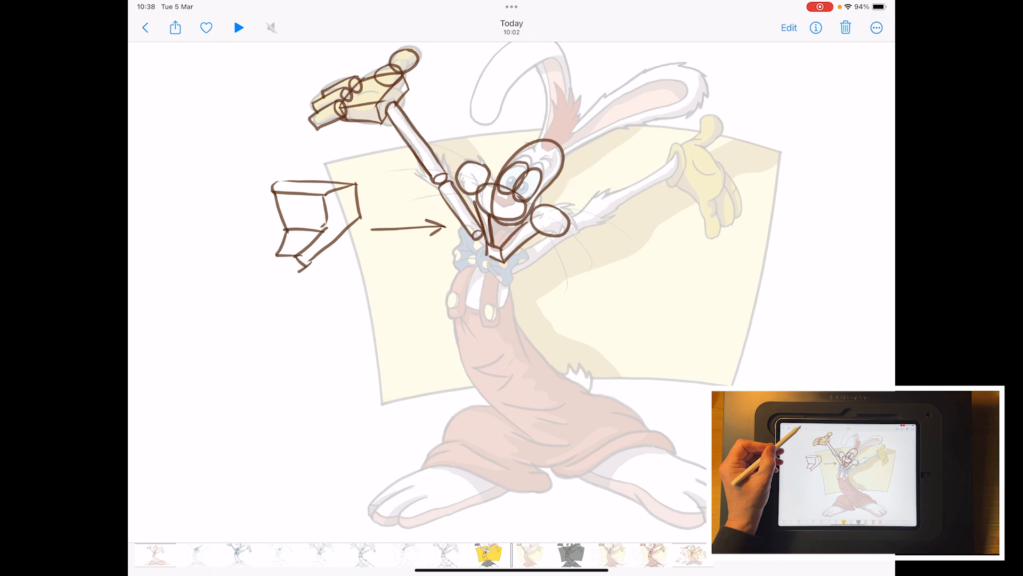
Play the brown primitive sketch, pause on the cube, trimmed cube and TUBE notes, then resume
left_click(239, 28)
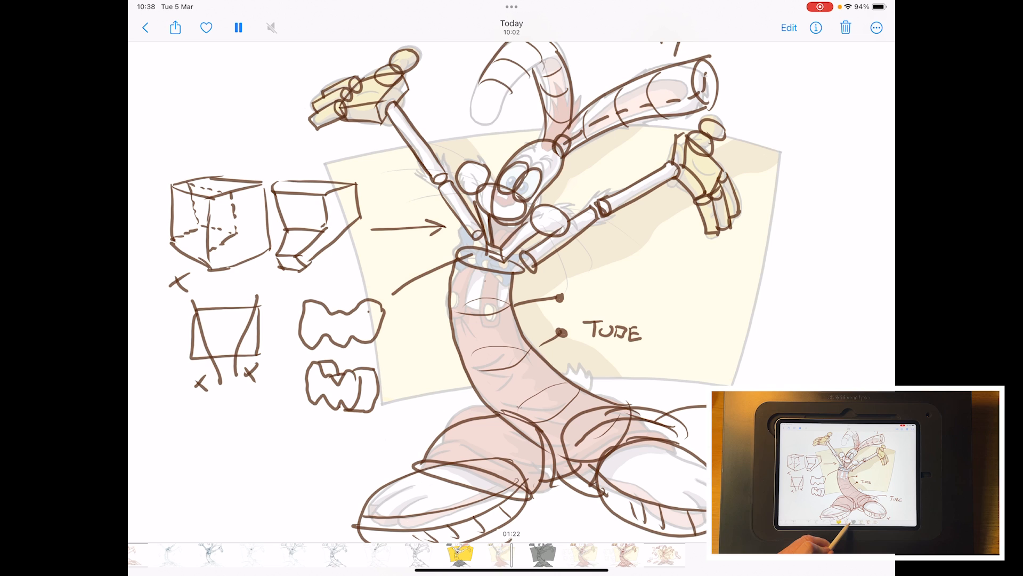
left_click(238, 28)
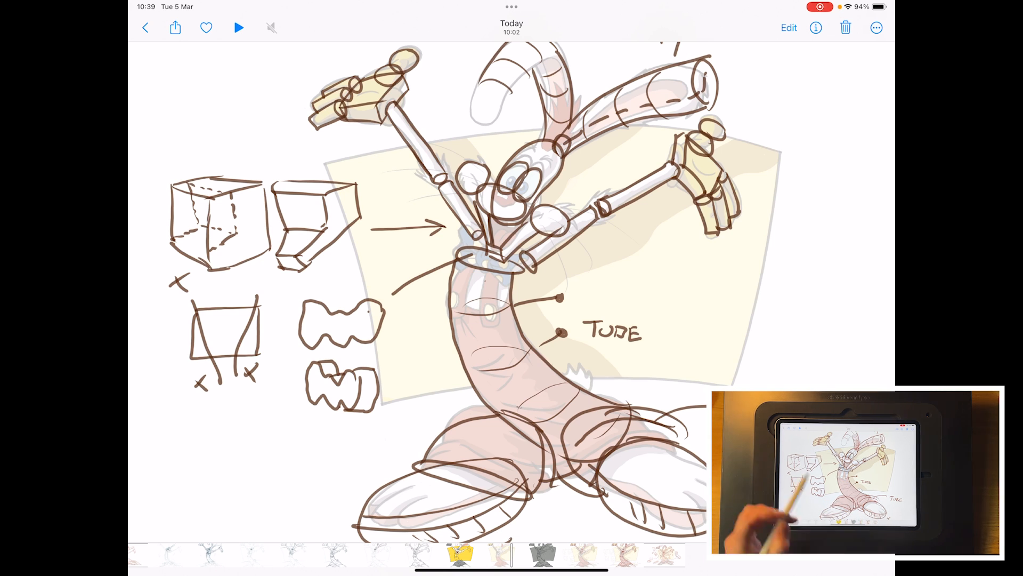
left_click(238, 28)
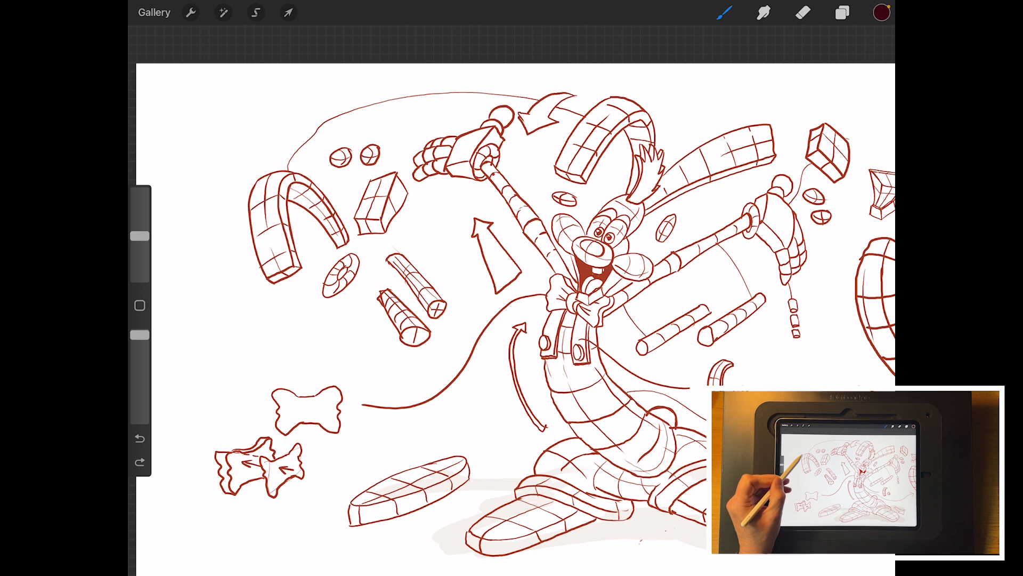
left_click_drag(215, 144, 248, 169)
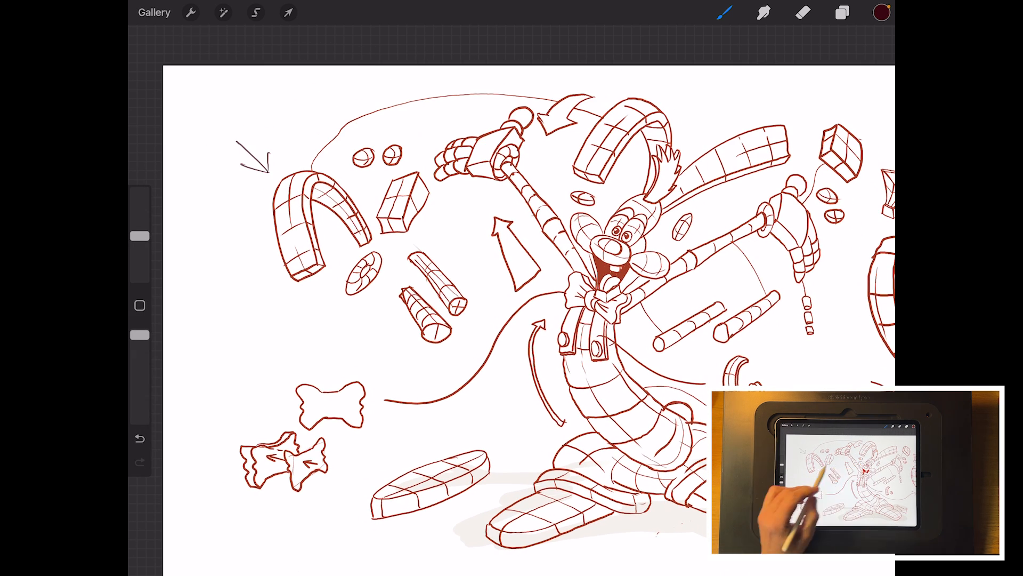
Undo the stray arrow and sketch a flat slab with curved tube profile lines left of the arch
left_click(138, 438)
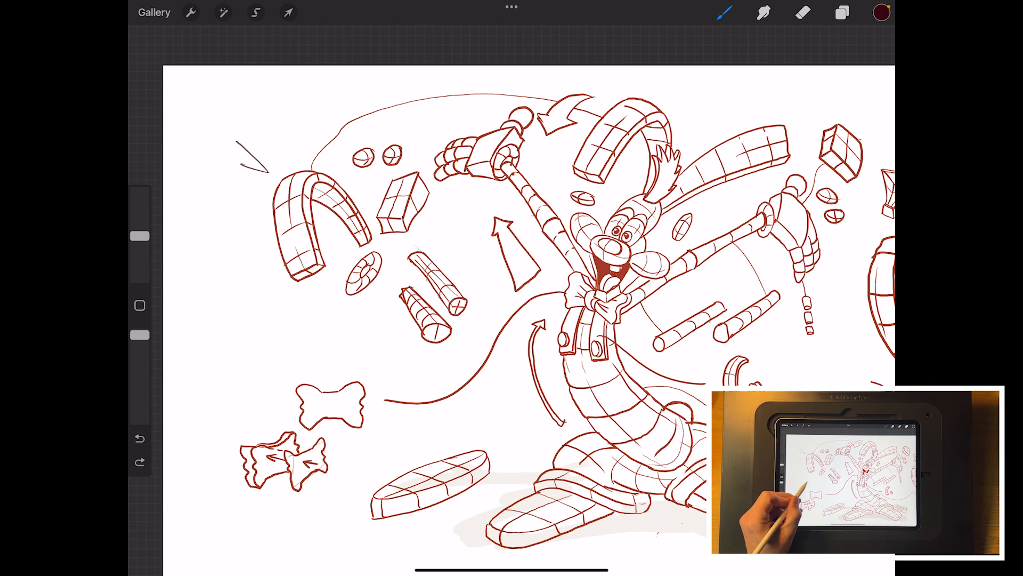
left_click_drag(225, 338, 294, 326)
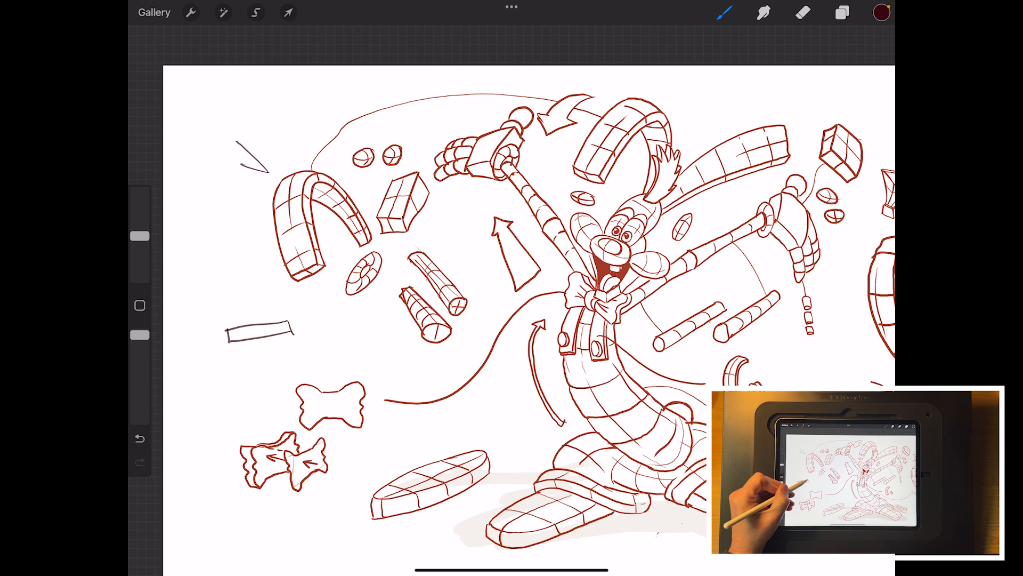
left_click_drag(222, 229, 231, 333)
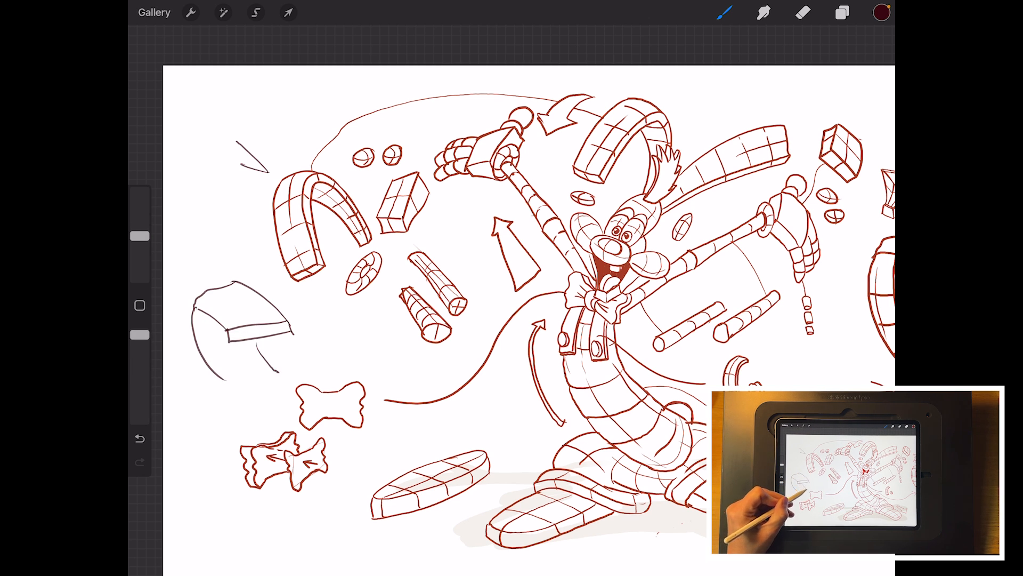
left_click_drag(222, 356, 280, 391)
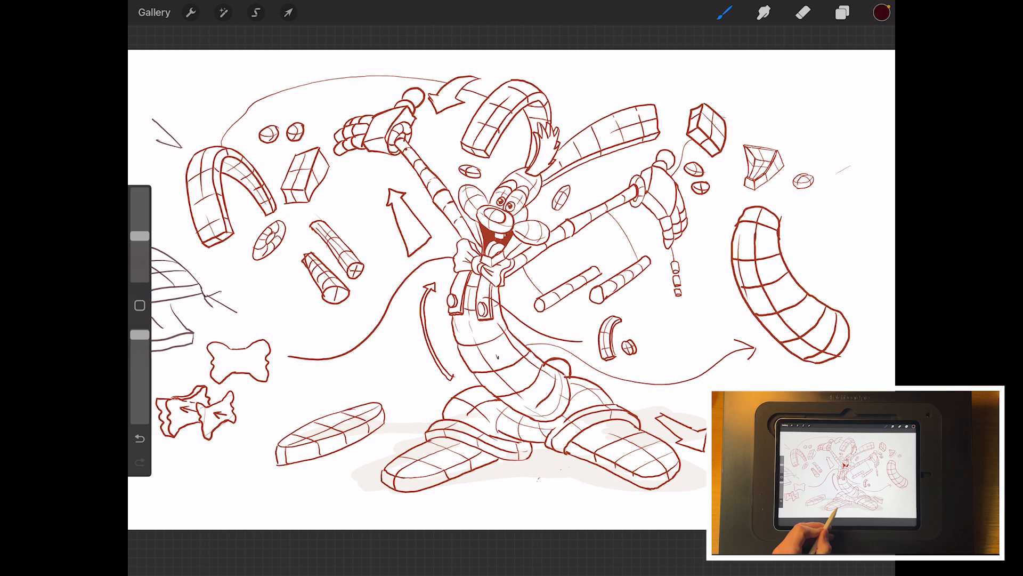
Sketch a rough square outline in the empty top-right area of the drawing
left_click_drag(320, 476, 372, 492)
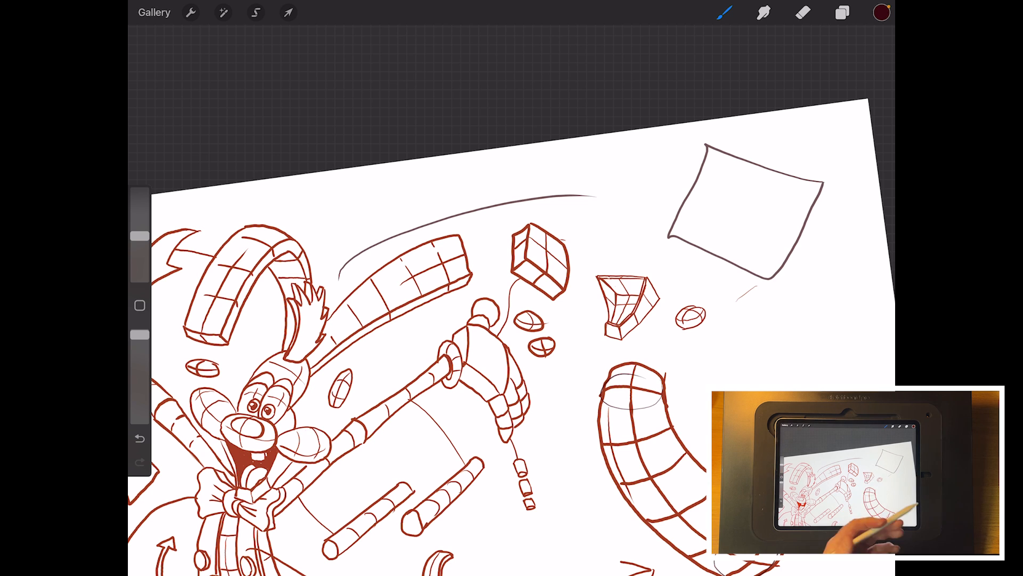
Extend the square into a cube, scribble jagged trim lines across it, and switch to the eraser
left_click_drag(832, 202, 774, 319)
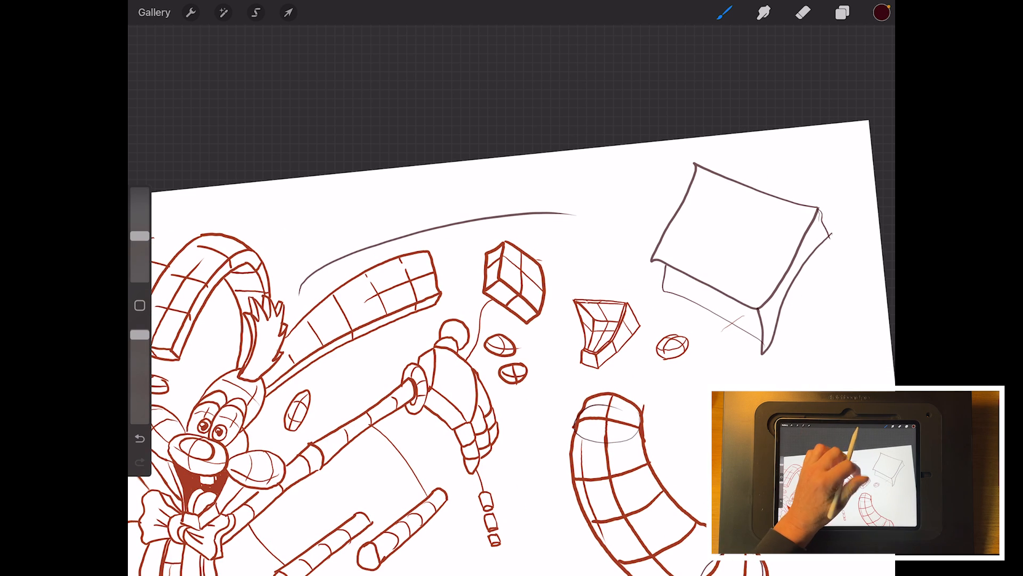
left_click_drag(774, 153, 744, 336)
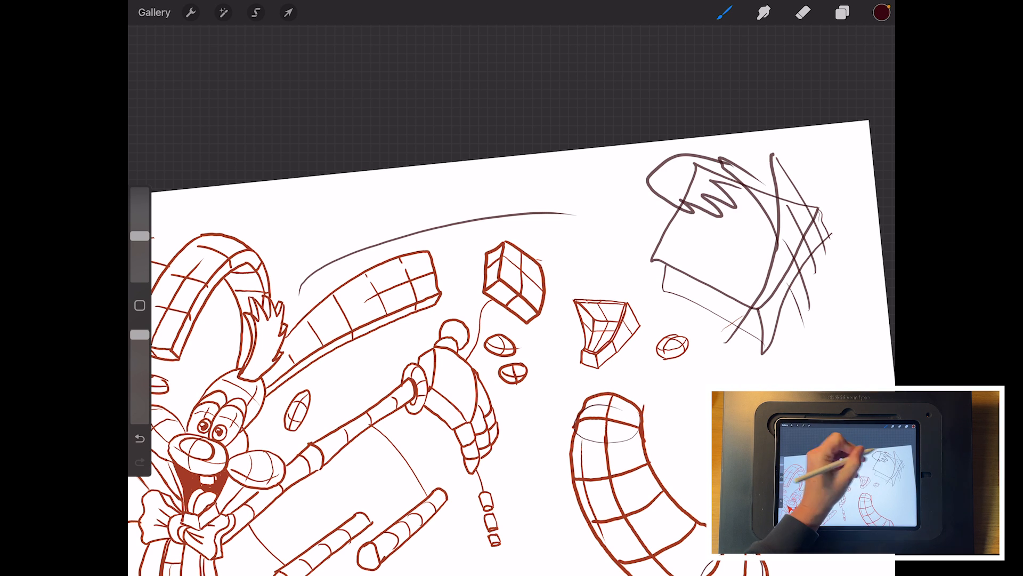
left_click_drag(682, 222, 672, 290)
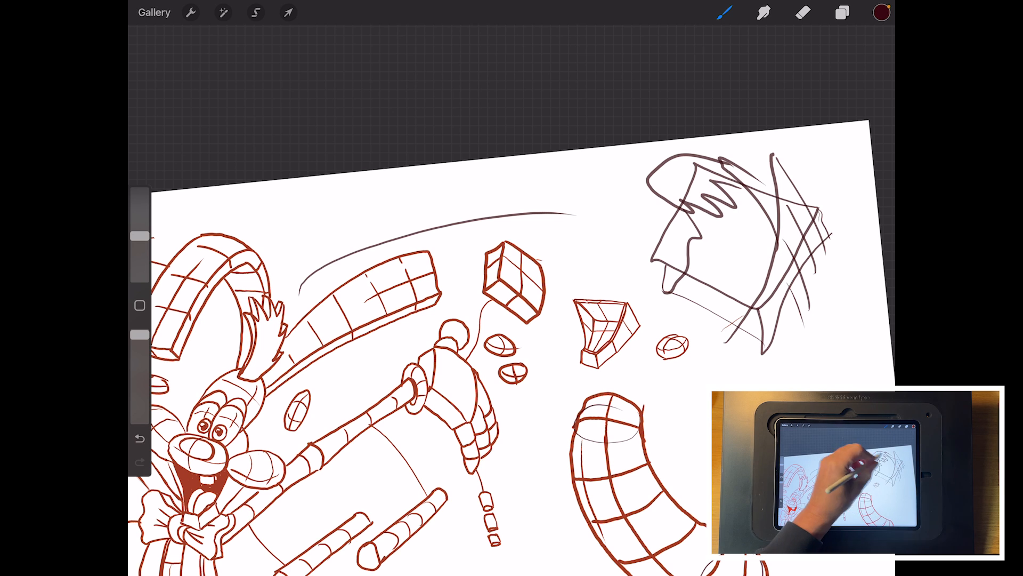
left_click(803, 13)
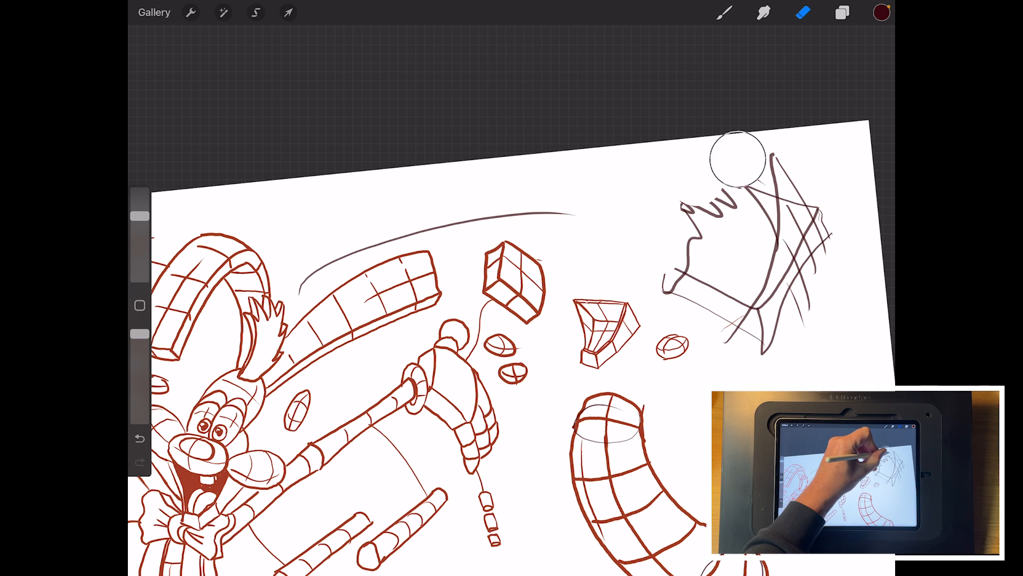